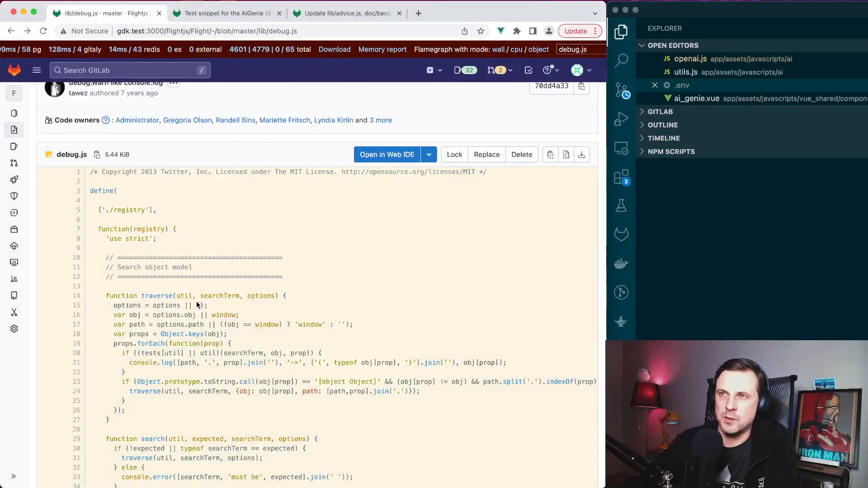
mouse_move(261, 271)
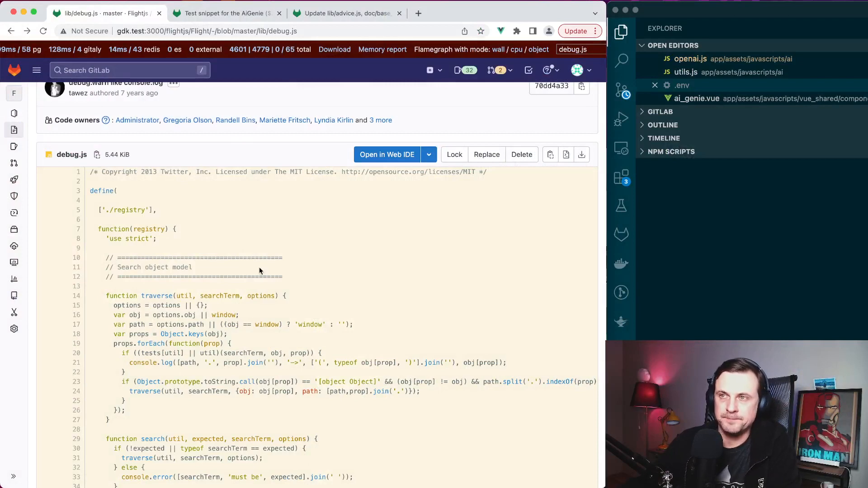
Step: Scroll to the top of debug.js and select the 'use strict' statement on line 8
scroll(up, 3)
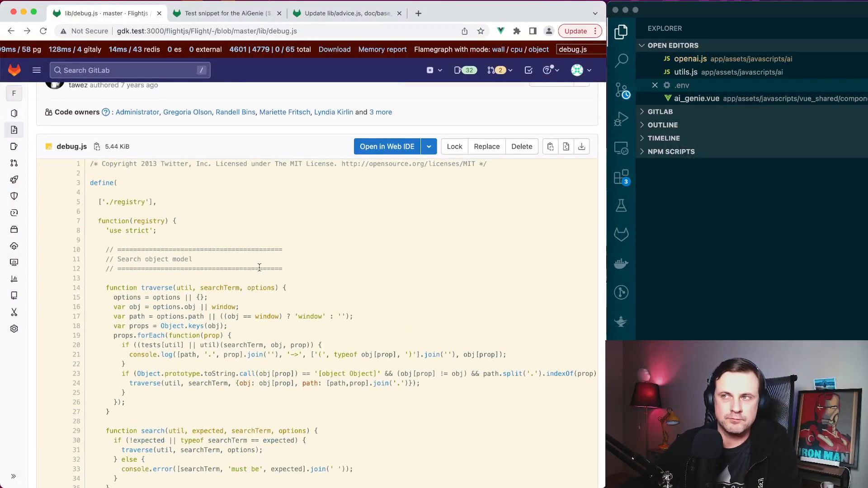
scroll(up, 3)
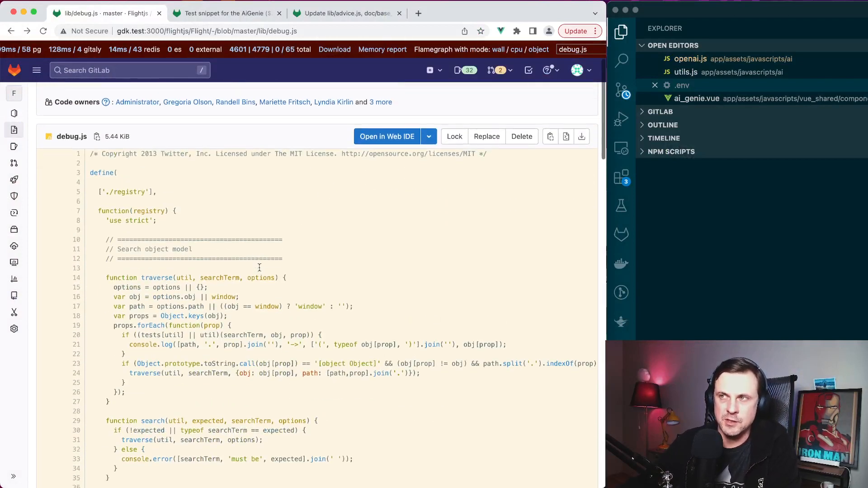
scroll(up, 3)
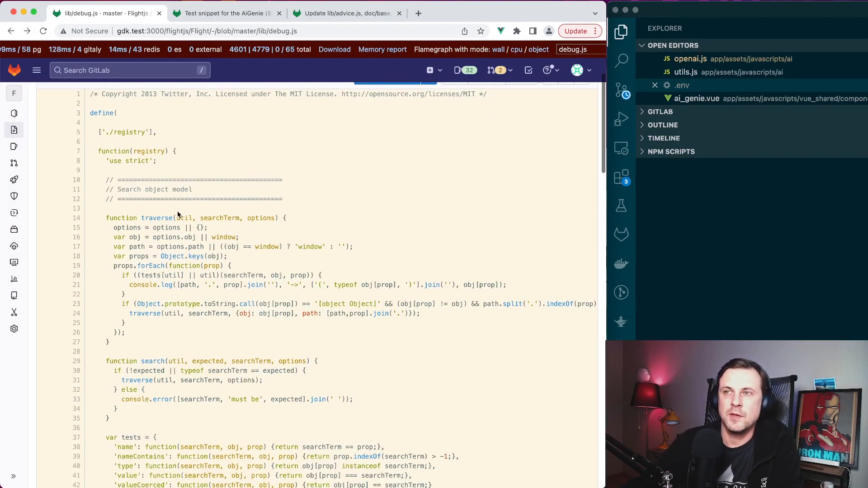
double_click(131, 160)
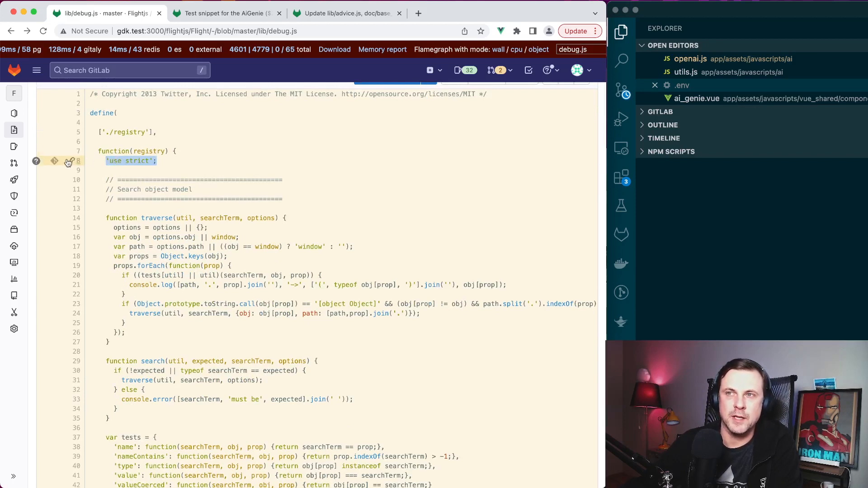
mouse_move(36, 163)
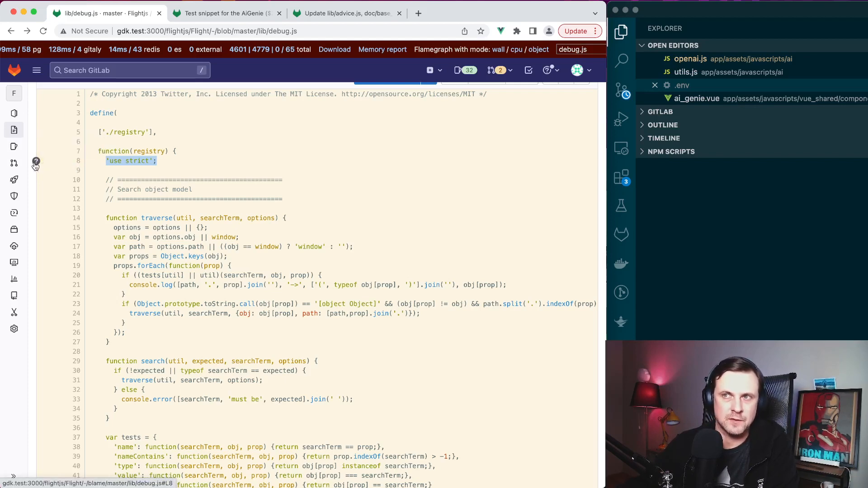
mouse_move(36, 164)
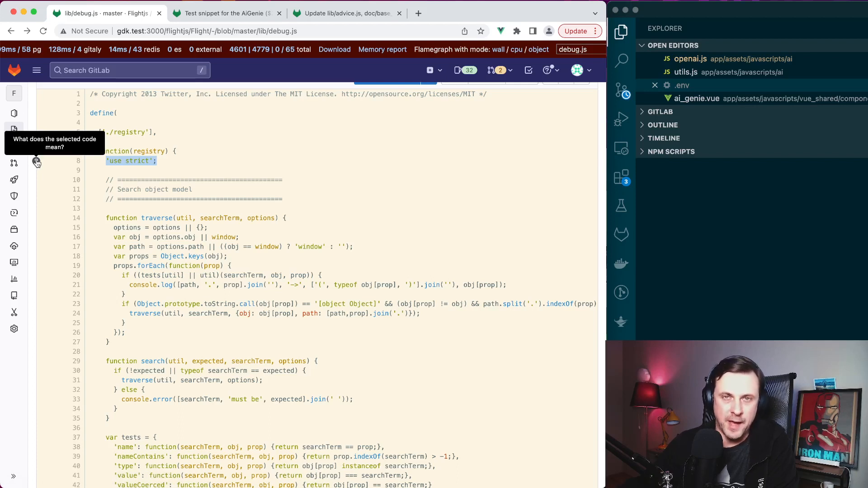
Step: Ask 'What does the selected code mean?' for the selected 'use strict' statement
click(36, 162)
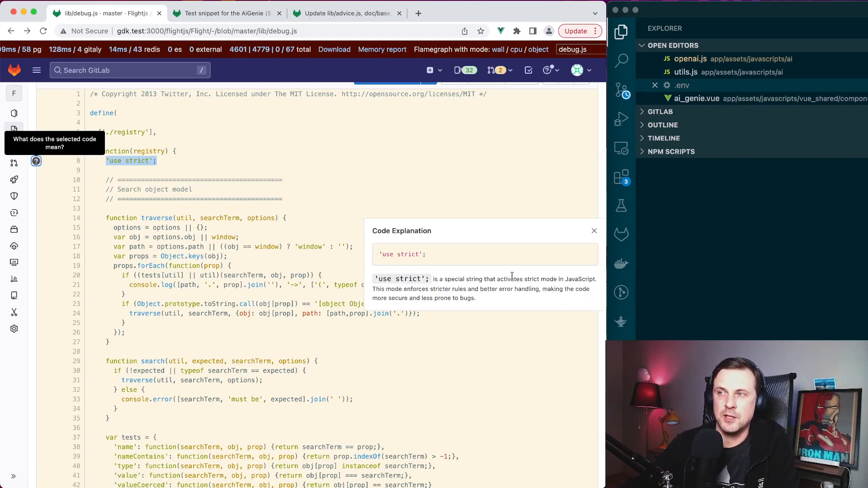
mouse_move(375, 248)
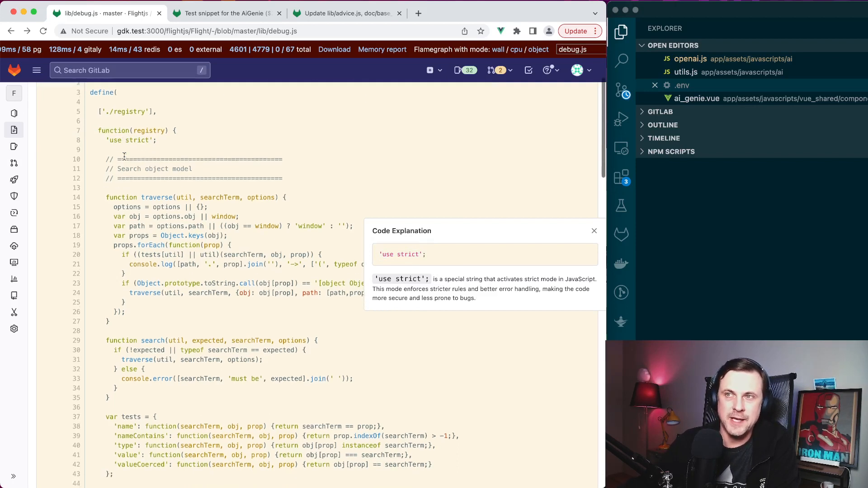
Step: Scroll through debug.js's event-logging and localStorage filter functions with the explanation open
scroll(up, 3)
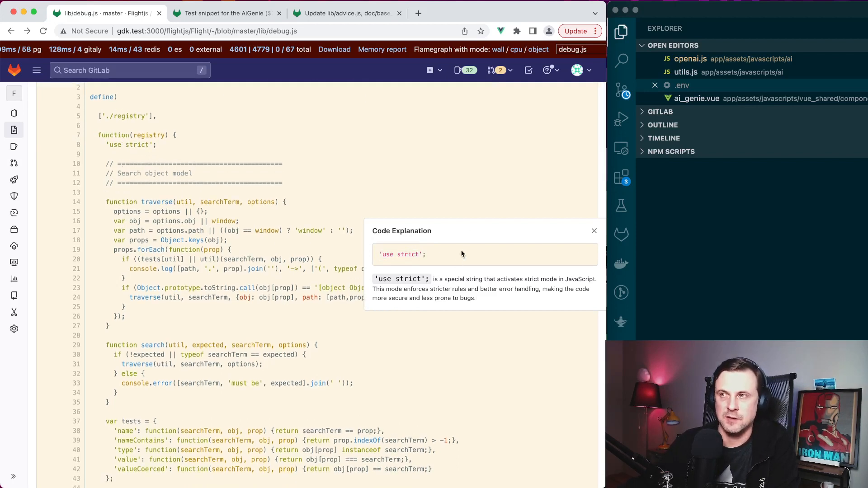
scroll(up, 3)
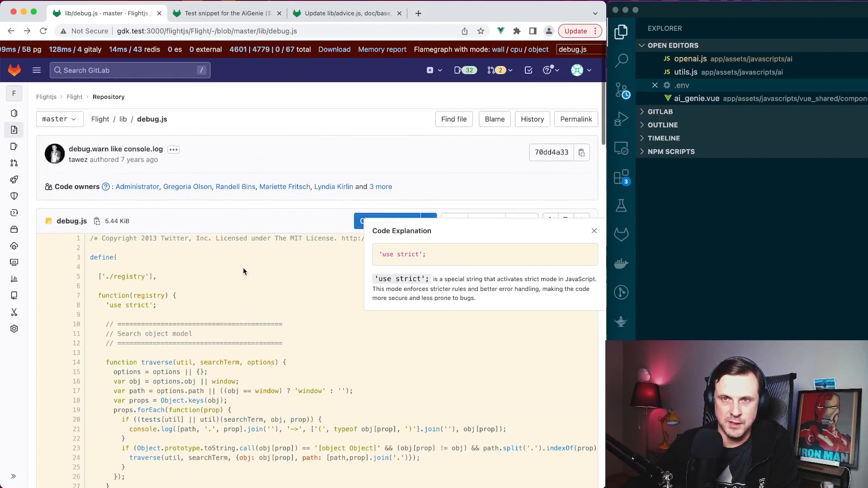
scroll(down, 3)
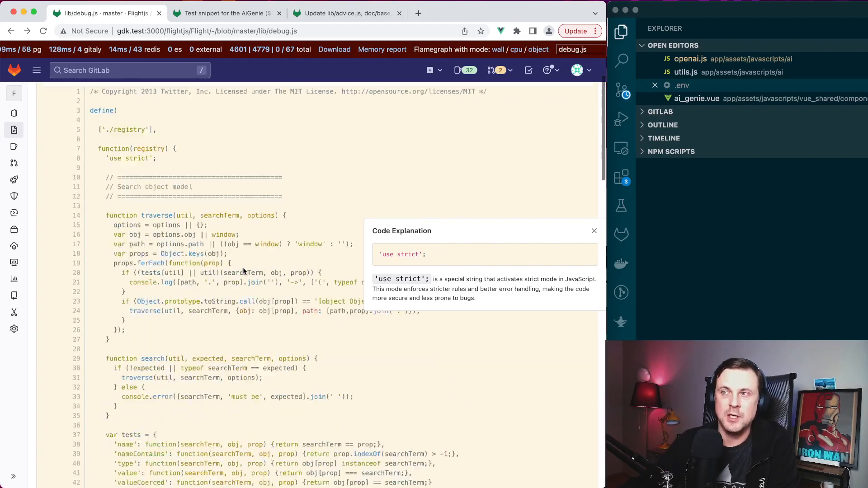
scroll(up, 3)
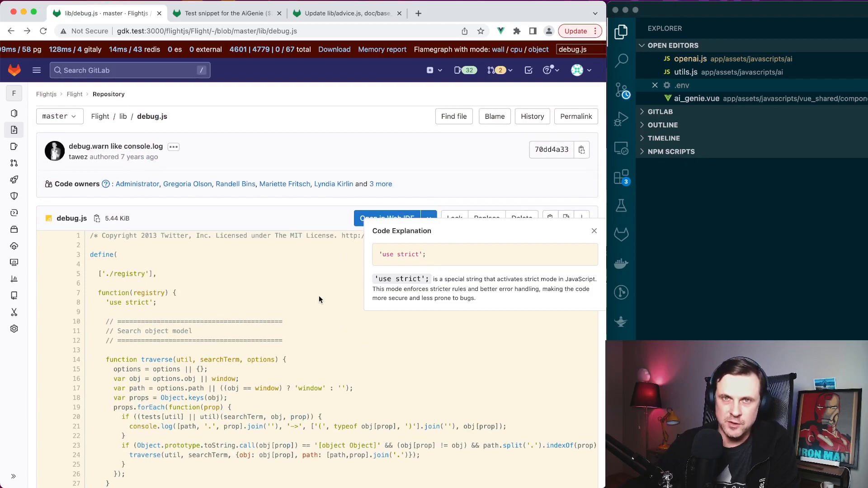
scroll(down, 3)
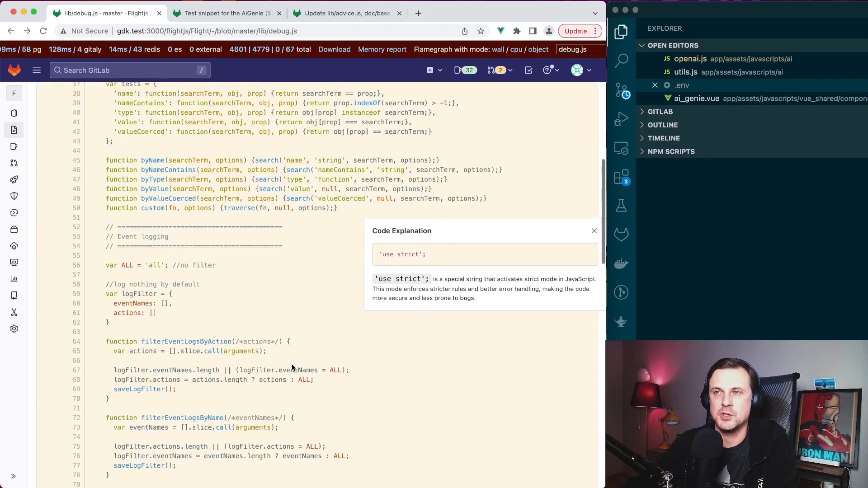
scroll(down, 3)
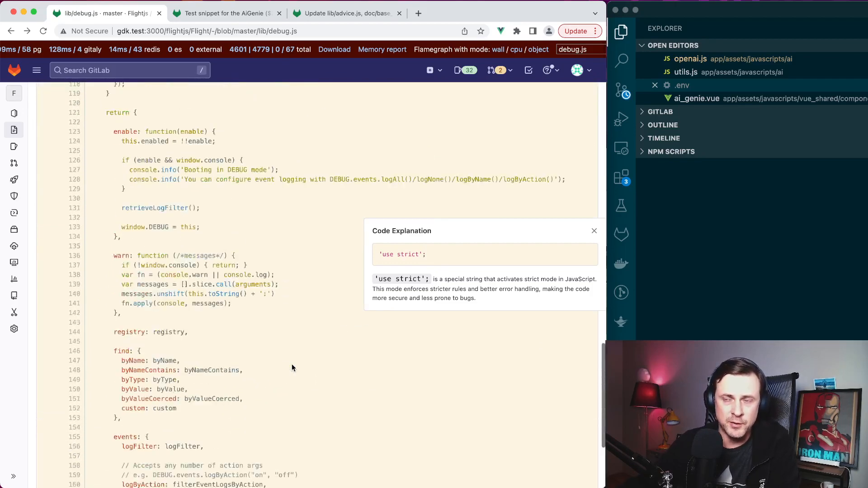
scroll(up, 3)
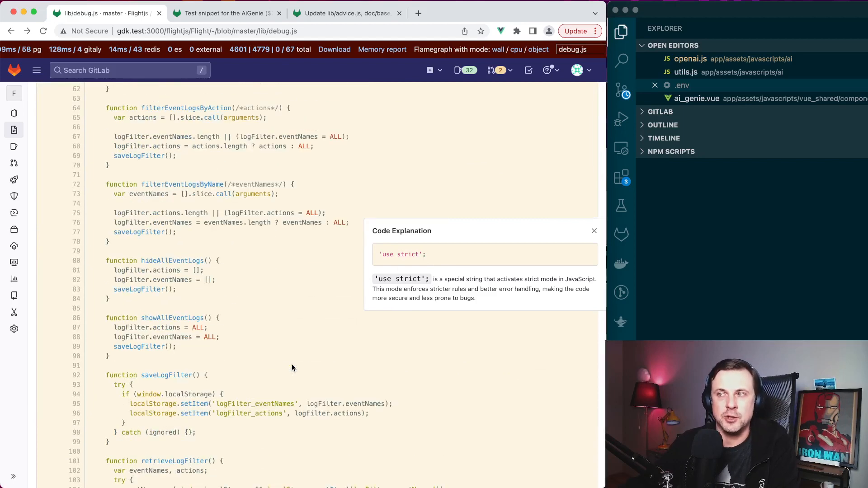
mouse_move(370, 276)
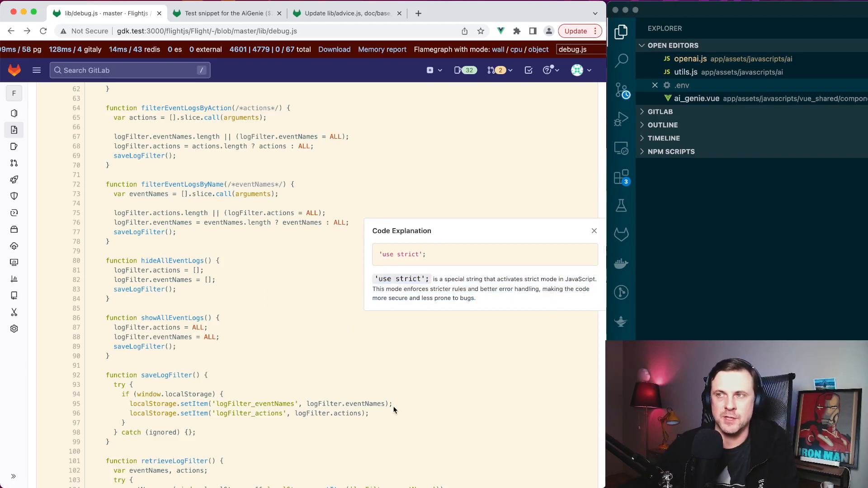
scroll(down, 3)
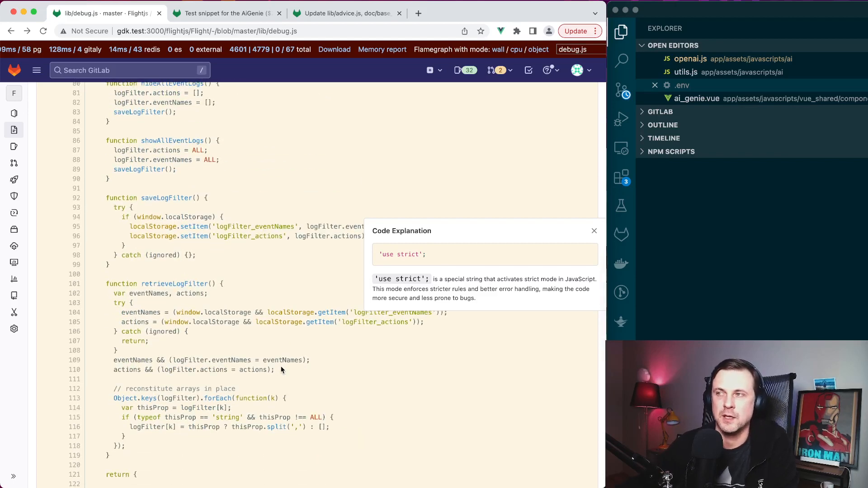
scroll(down, 3)
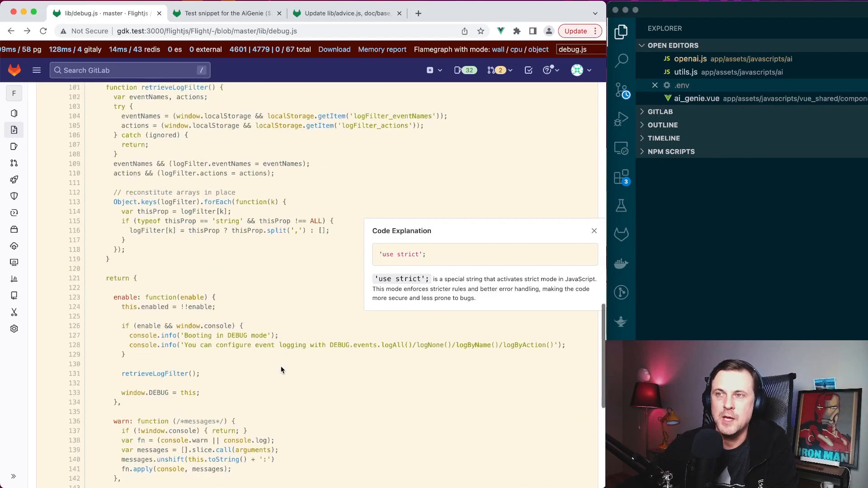
scroll(up, 3)
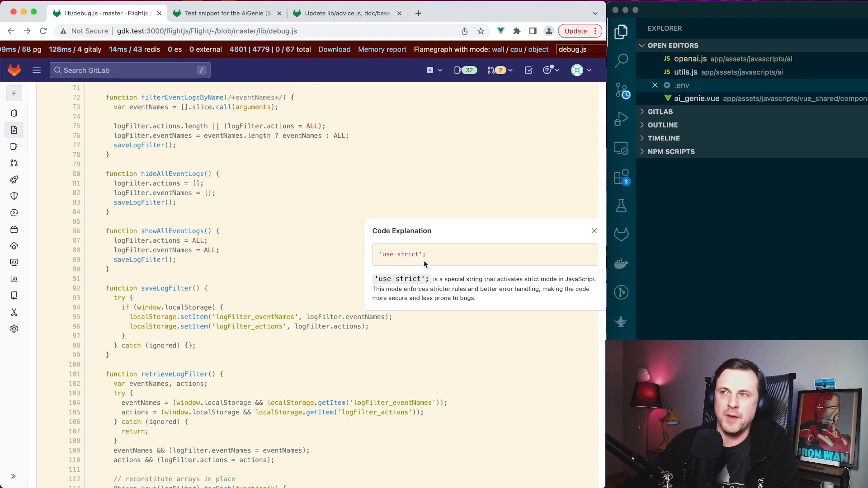
mouse_move(113, 356)
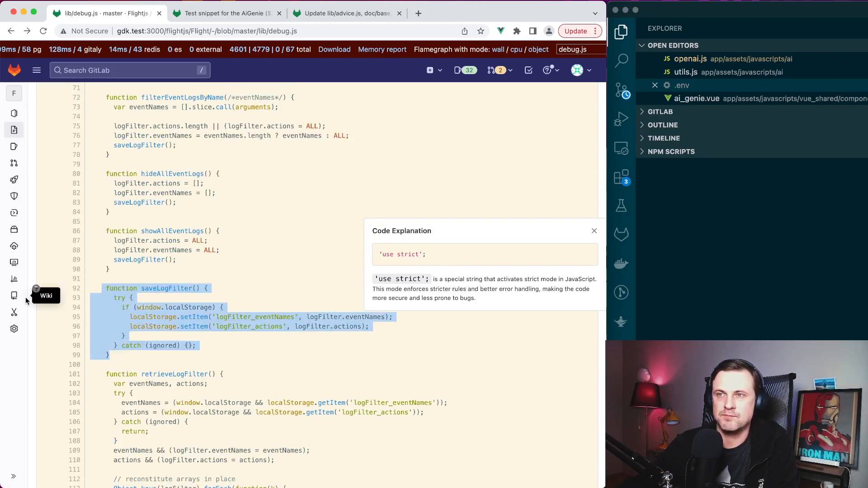
mouse_move(35, 288)
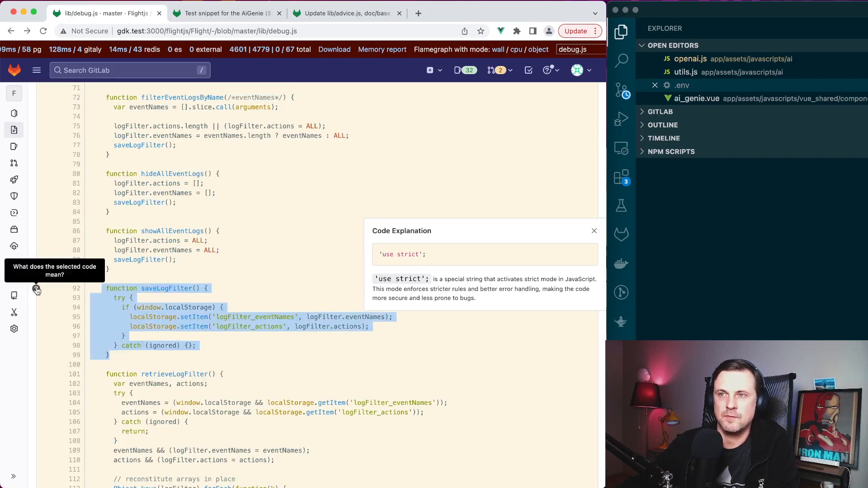
Step: Request an AI explanation of the selected saveLogFilter function, lines 92–99
click(36, 288)
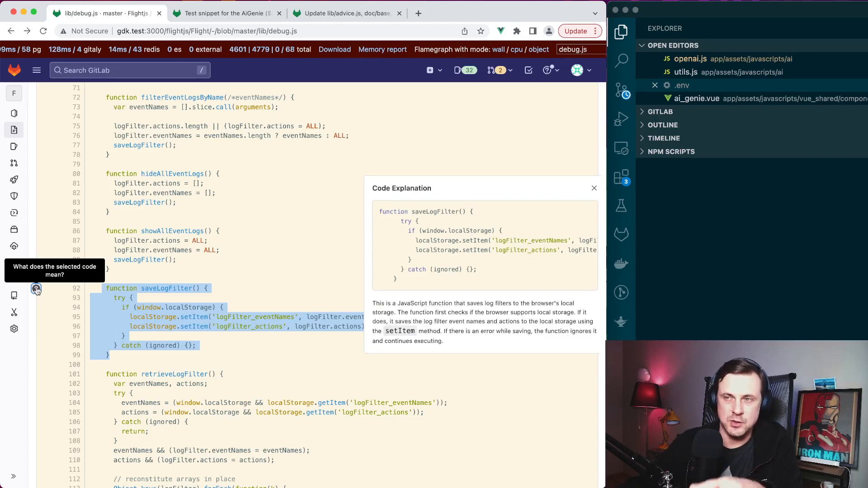
mouse_move(373, 258)
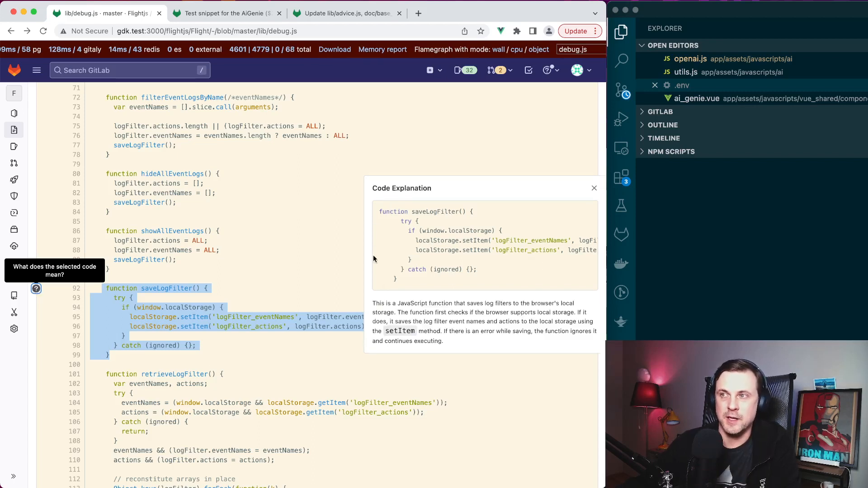
mouse_move(505, 224)
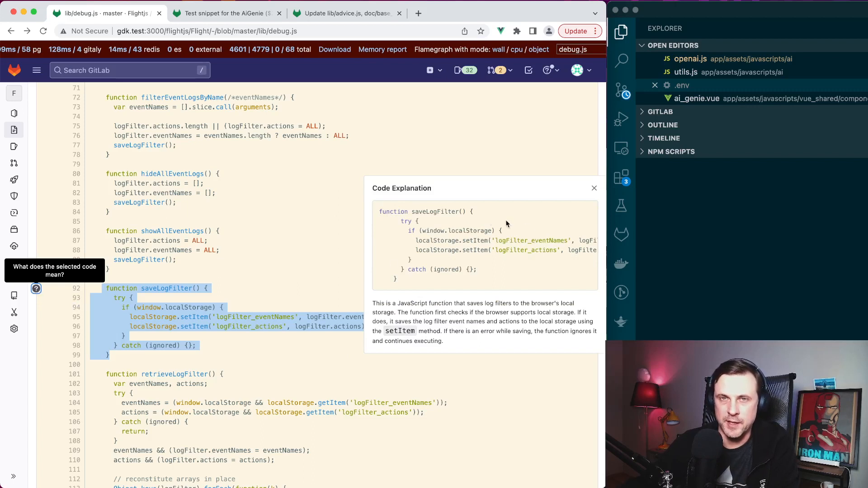
mouse_move(451, 340)
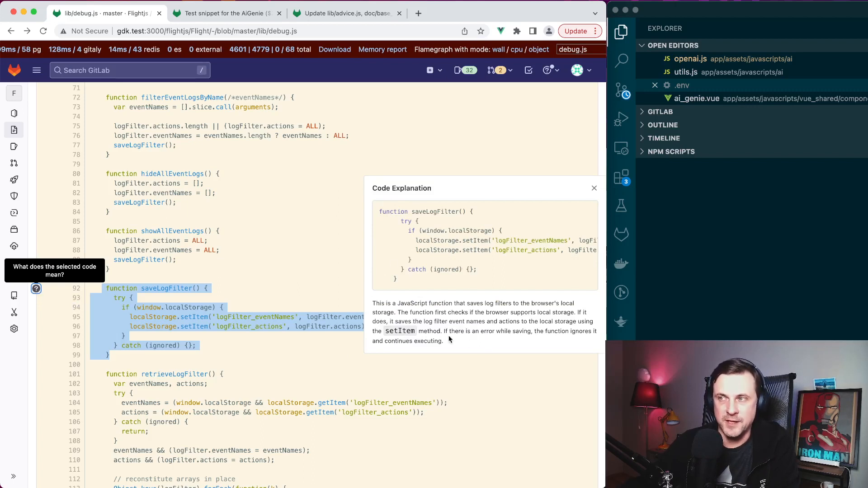
mouse_move(290, 383)
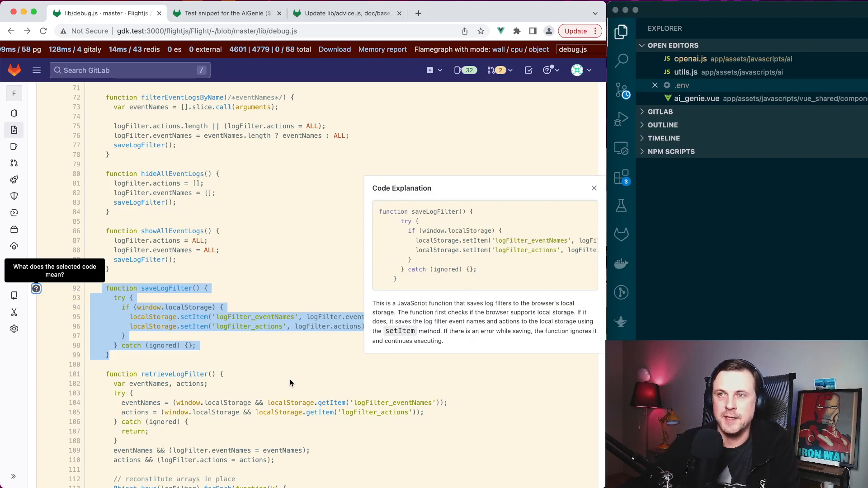
mouse_move(268, 283)
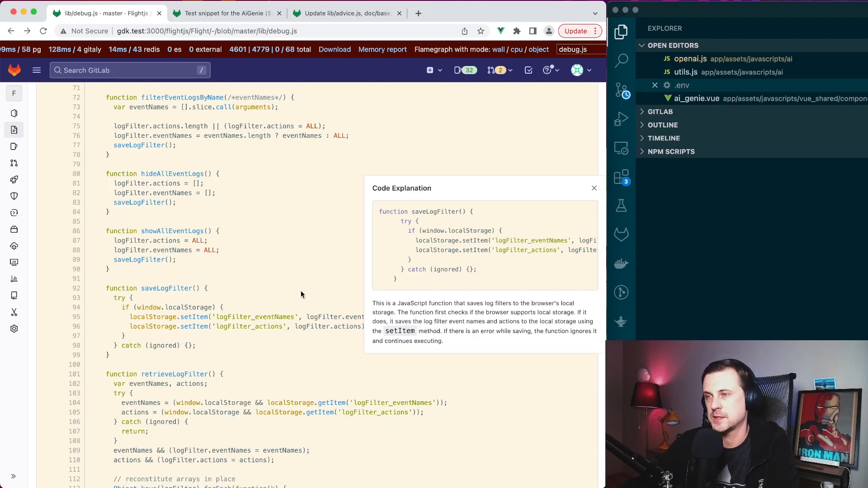
Step: Scroll back through debug.js and dismiss the saveLogFilter Code Explanation panel
scroll(up, 3)
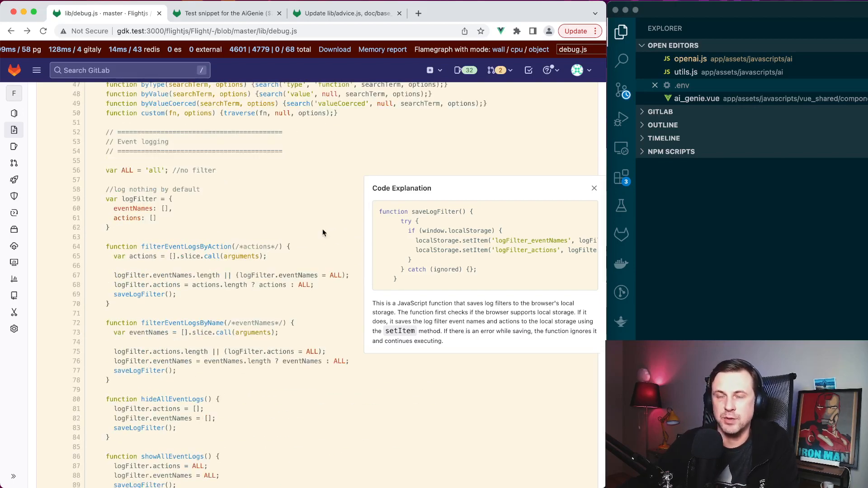
scroll(up, 3)
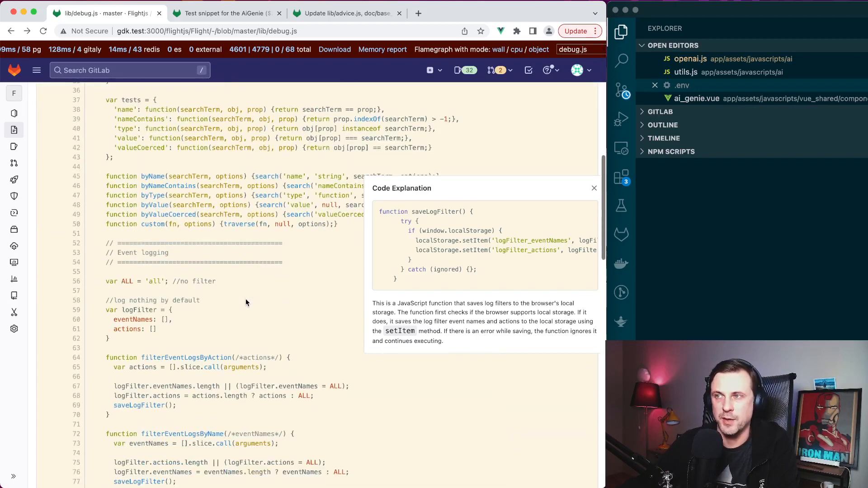
scroll(down, 3)
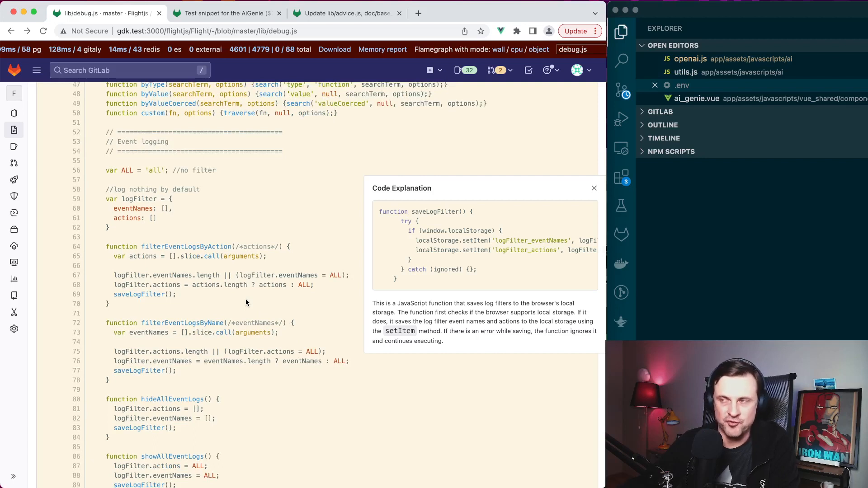
mouse_move(541, 181)
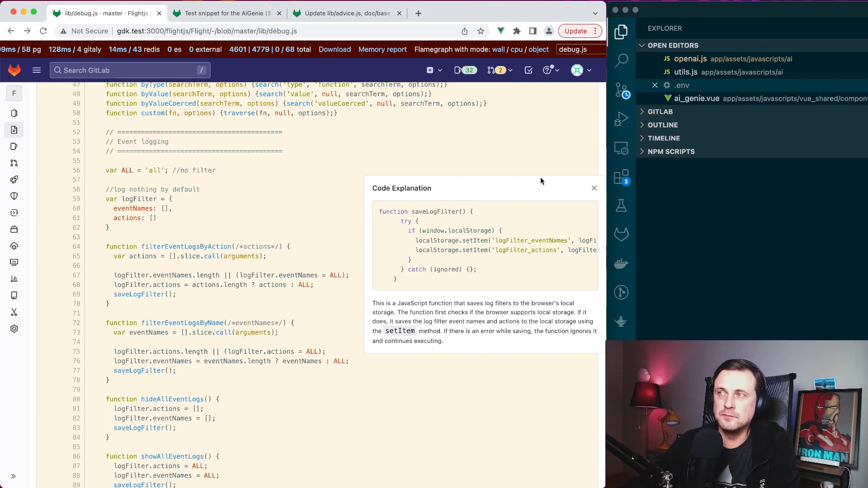
click(593, 188)
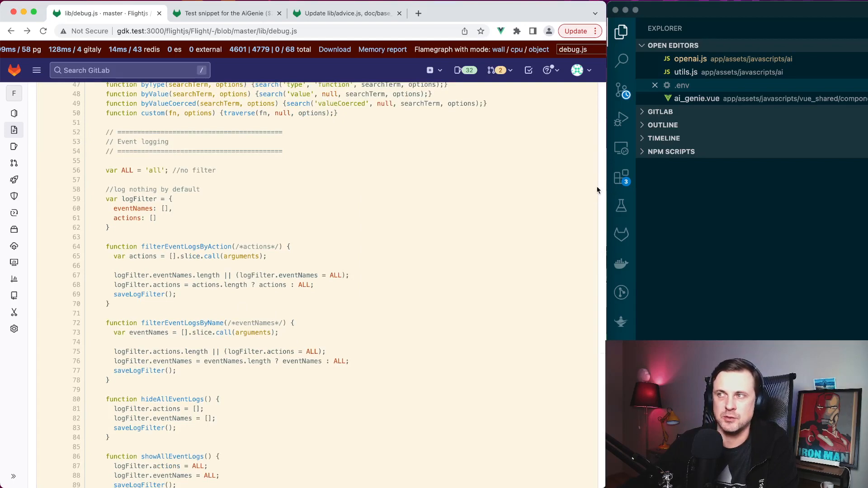
mouse_move(294, 286)
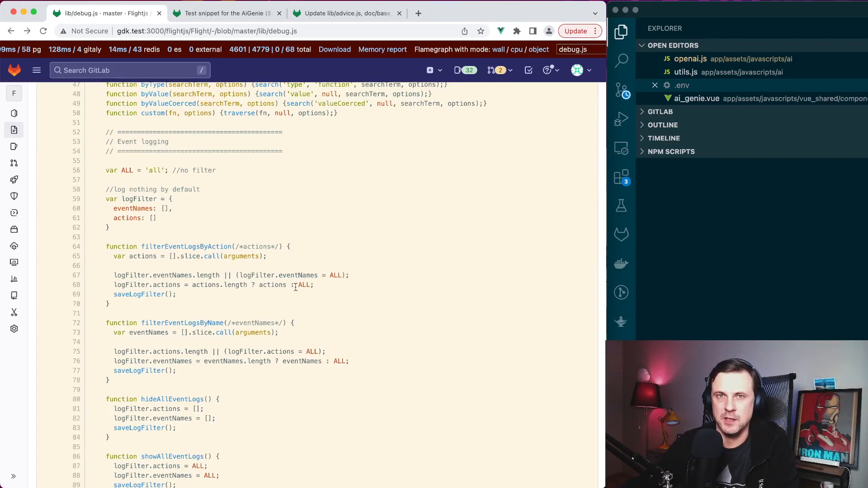
scroll(up, 3)
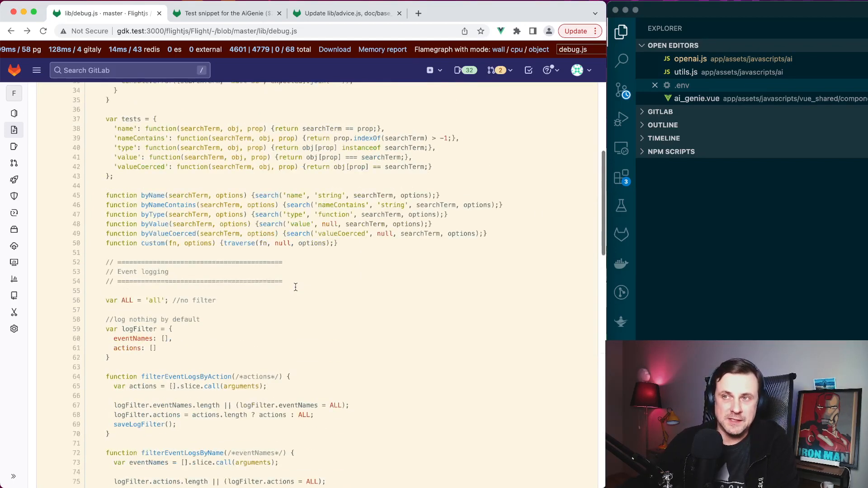